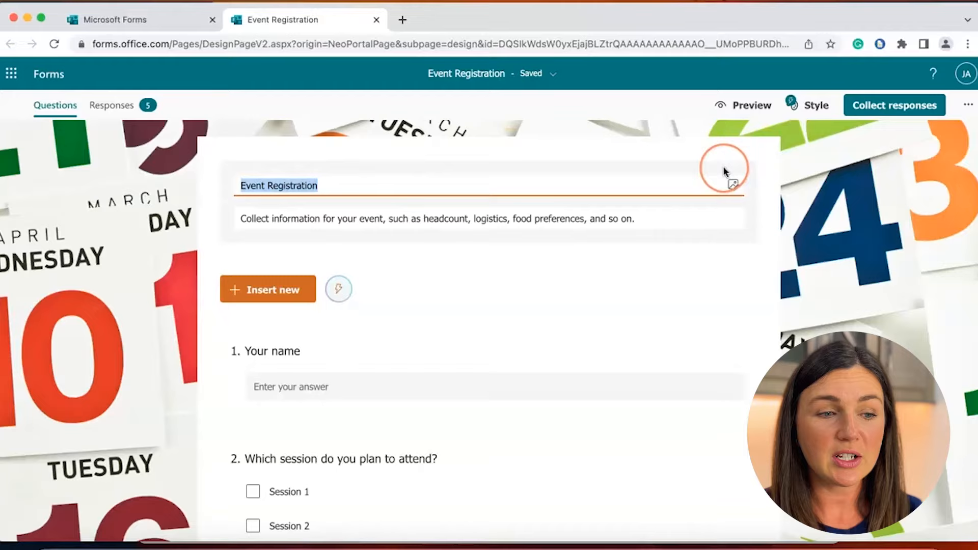
{"action": "mouse_move", "coordinate": [733, 184]}
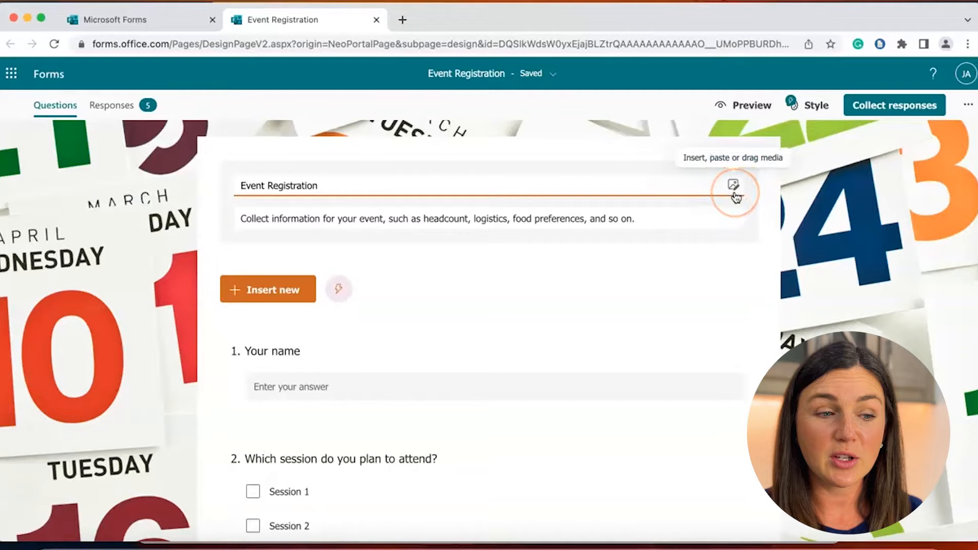
Try adding media to the form title, then leave the image search without adding anything
{"action": "left_click", "coordinate": [734, 184]}
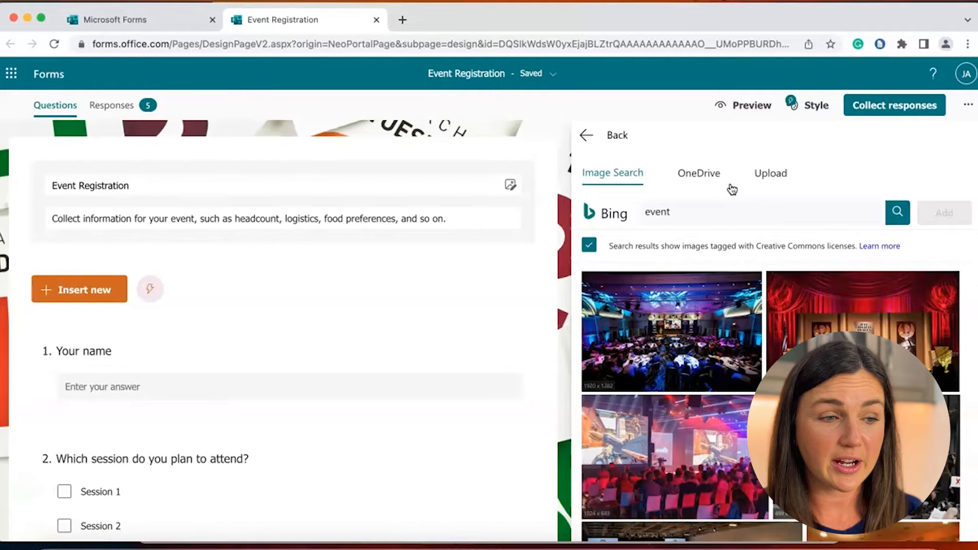
{"action": "left_click", "coordinate": [585, 135]}
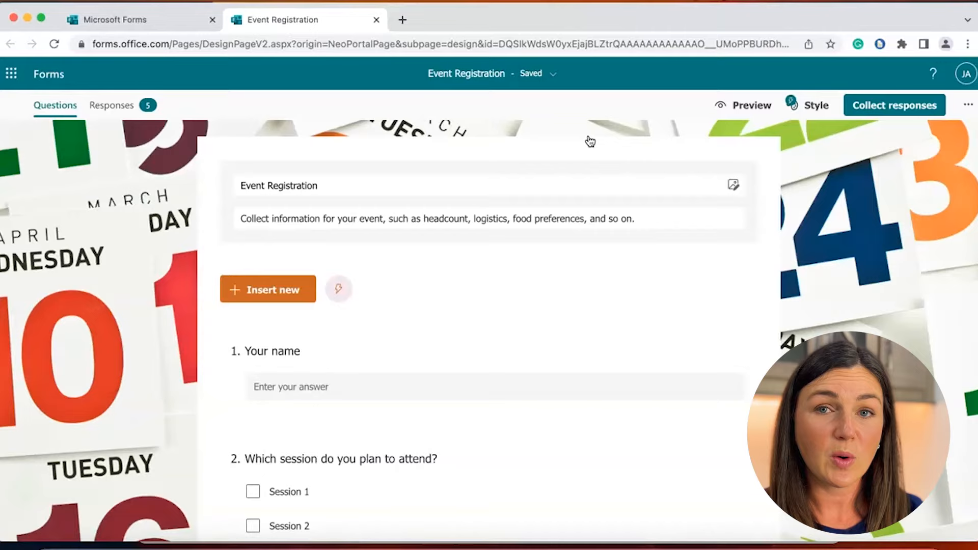
Edit question 2 and choose Insert Video in its Insert media pane
{"action": "scroll", "scroll_direction": "down", "scroll_amount": 3}
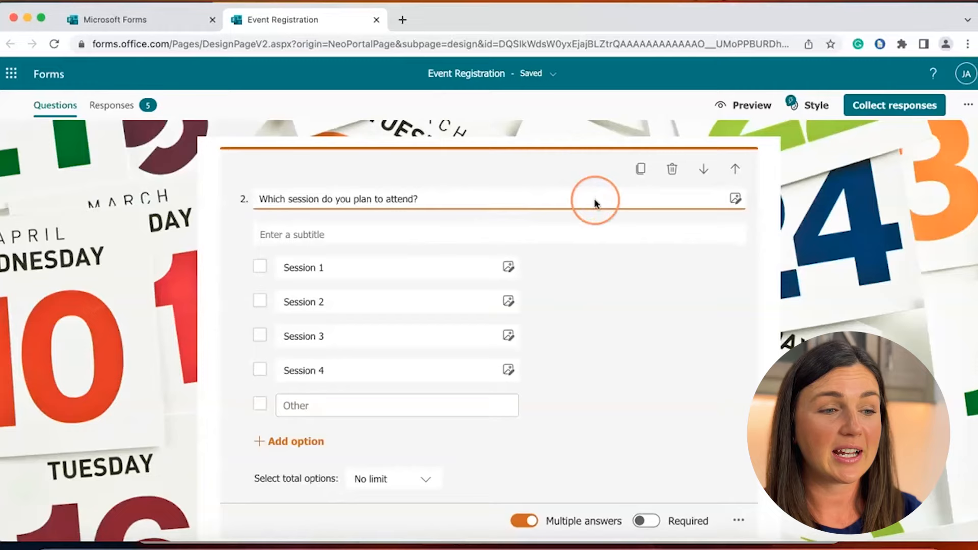
{"action": "left_click", "coordinate": [735, 198]}
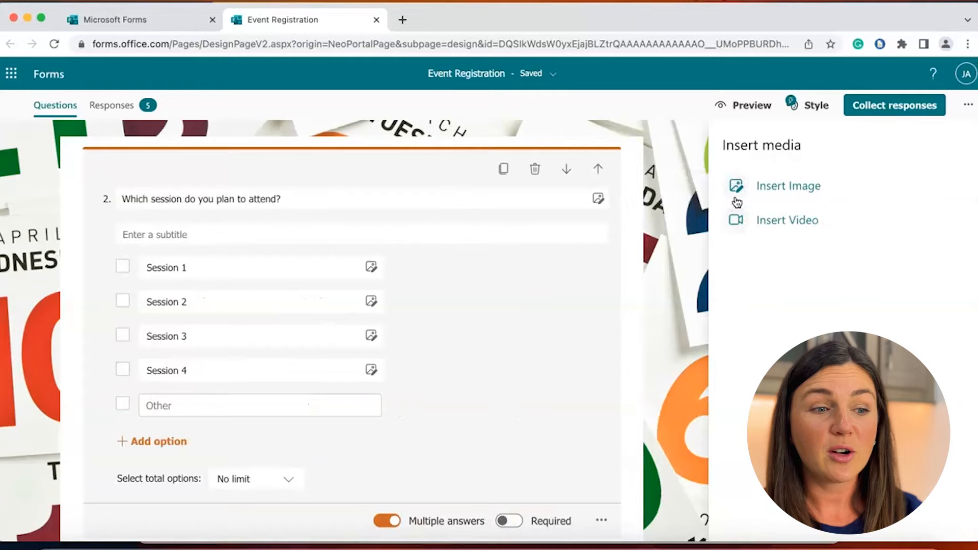
{"action": "mouse_move", "coordinate": [807, 227]}
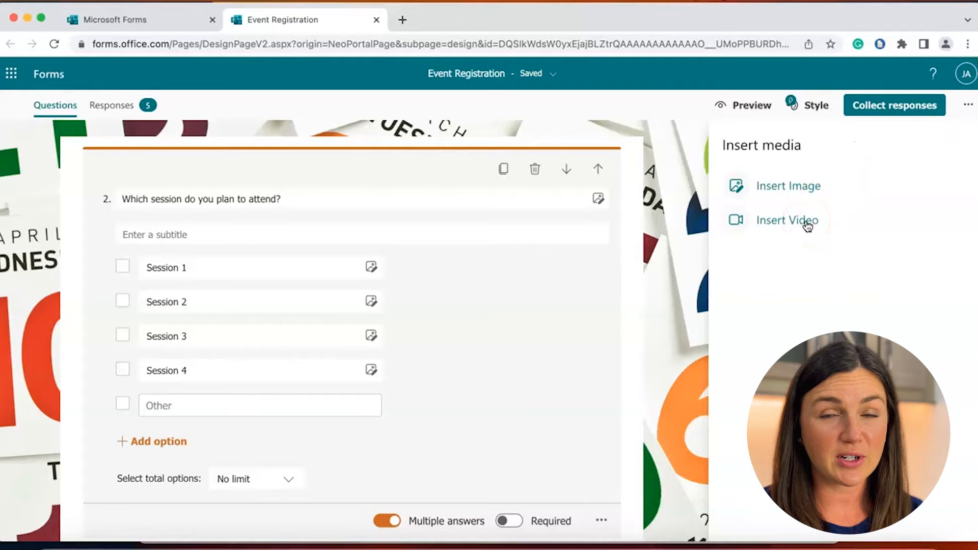
{"action": "left_click", "coordinate": [786, 220]}
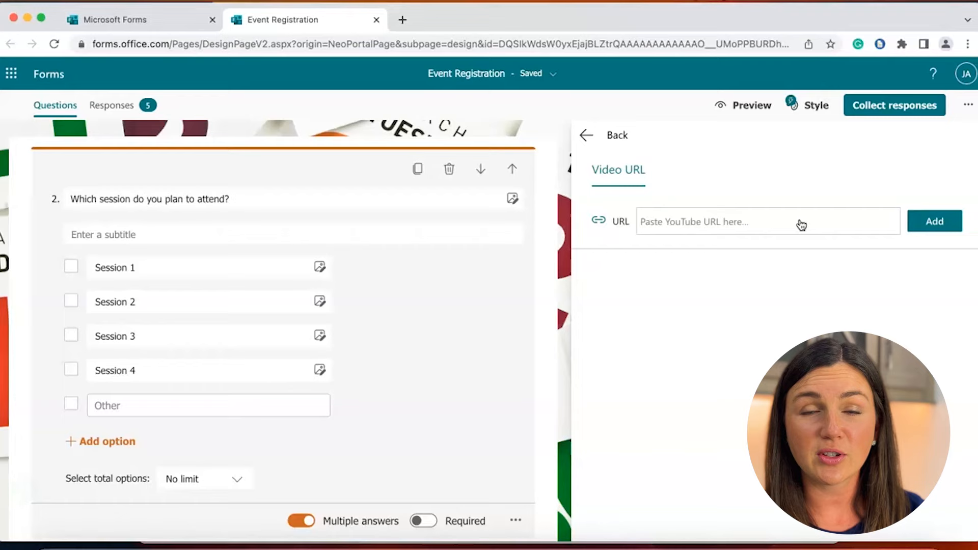
{"action": "type", "text": "https://youtu.be/XodWHBEdcIY"}
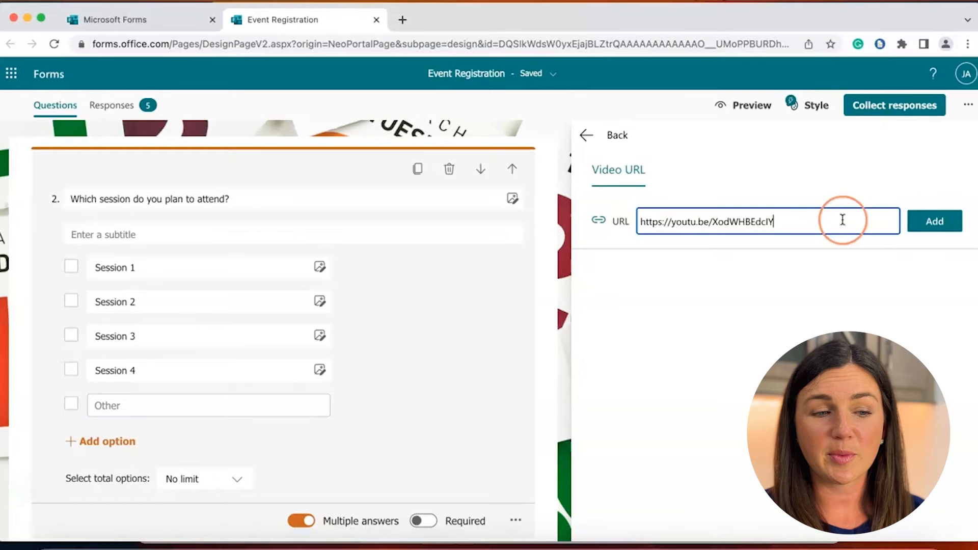
{"action": "left_click", "coordinate": [935, 221]}
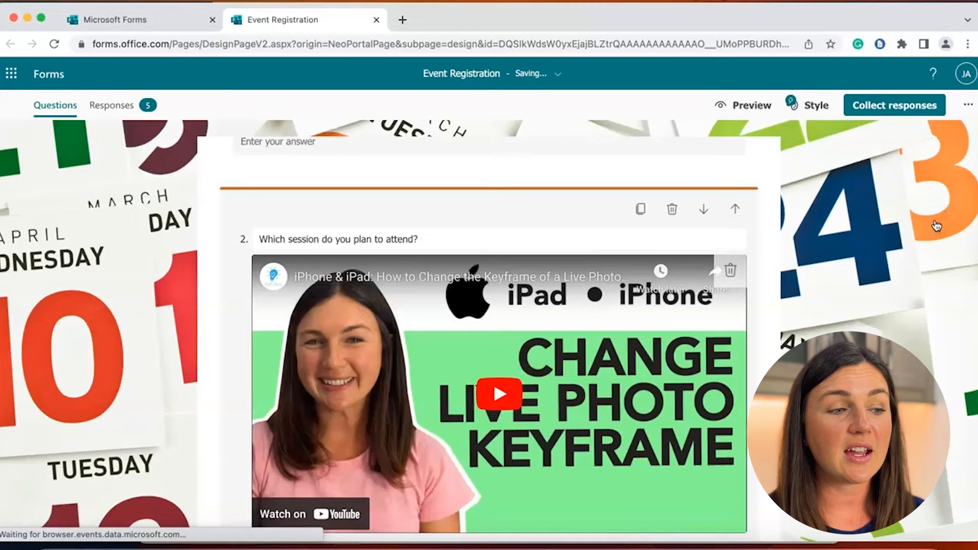